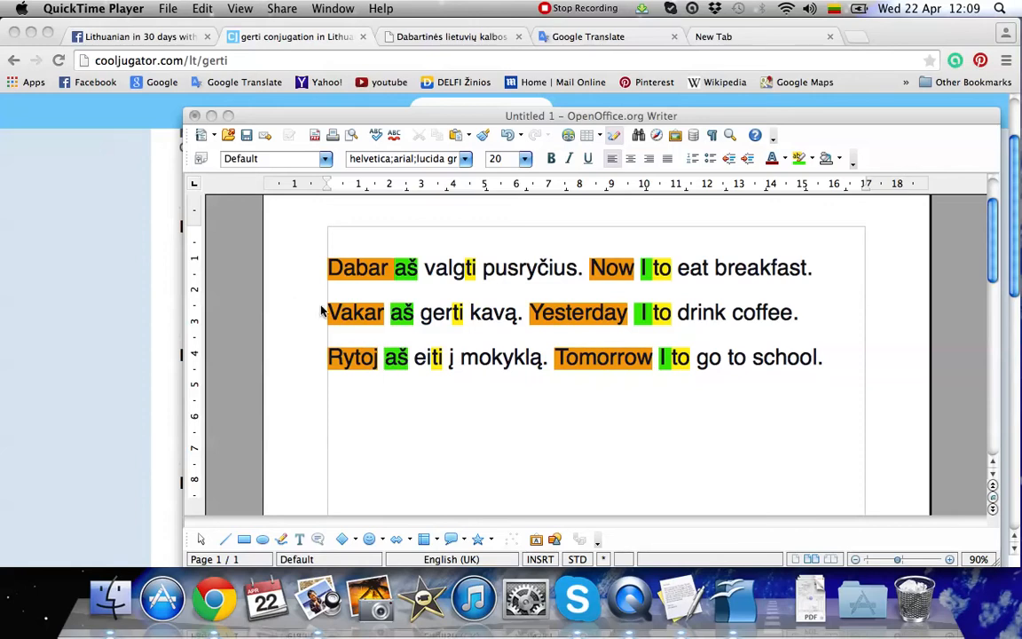
pyautogui.moveTo(406, 282)
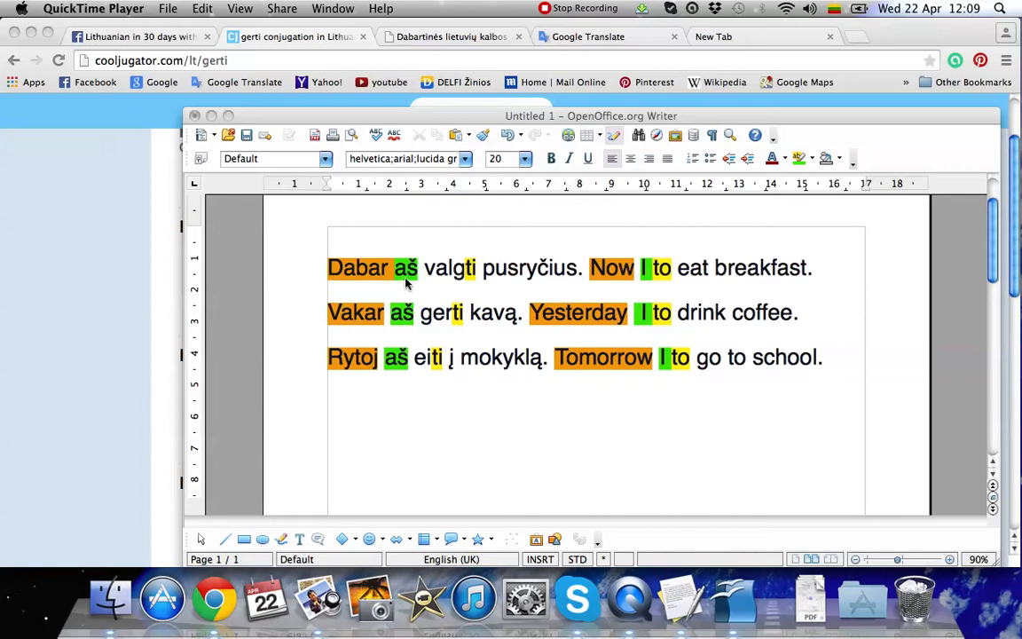
pyautogui.moveTo(568, 281)
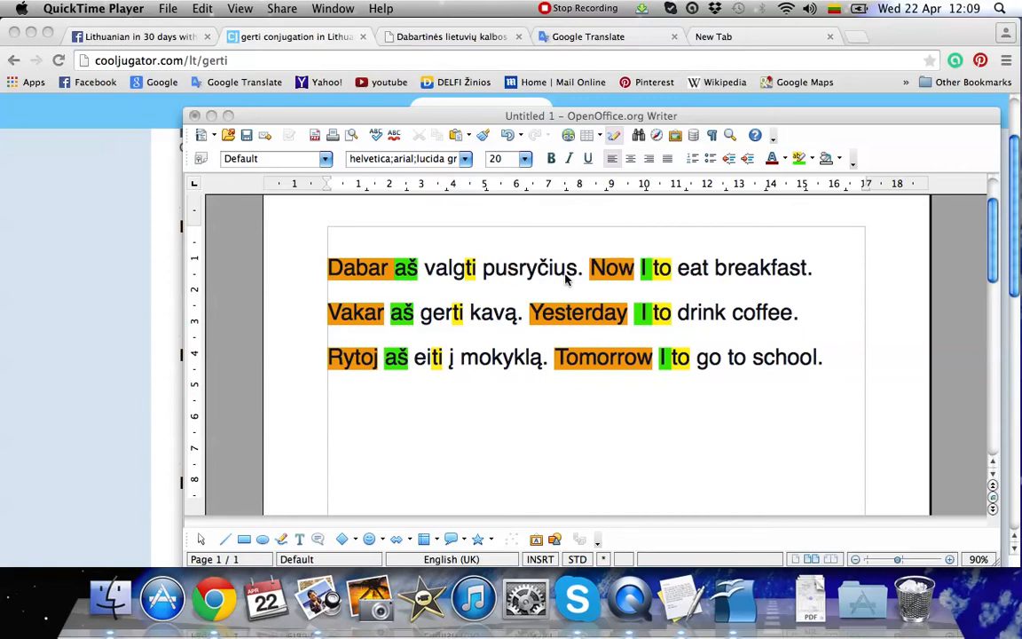
pyautogui.moveTo(398, 322)
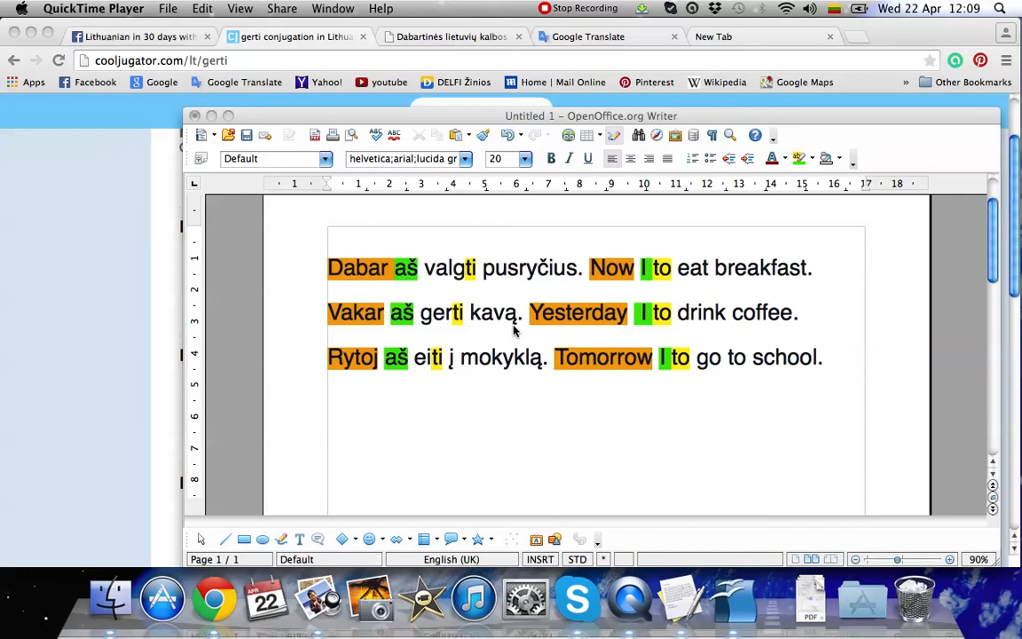
pyautogui.moveTo(396, 379)
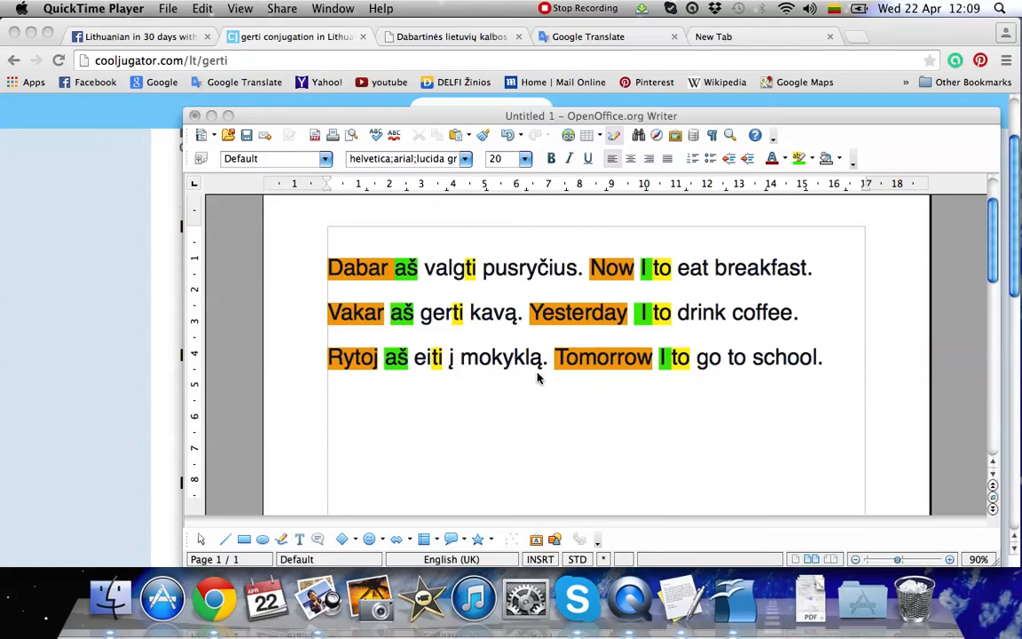
pyautogui.moveTo(470, 282)
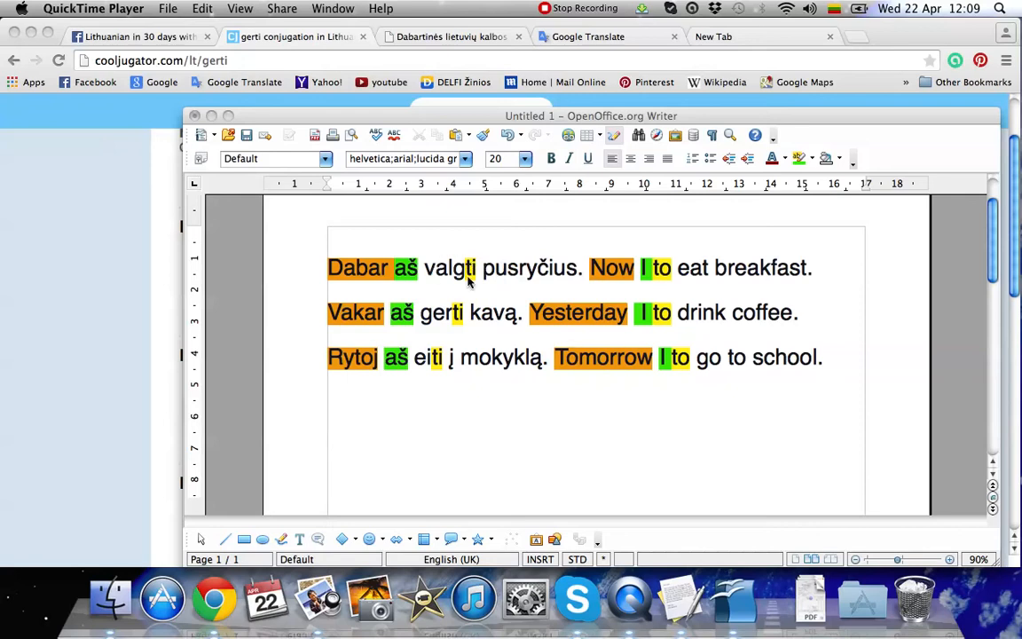
pyautogui.moveTo(469, 280)
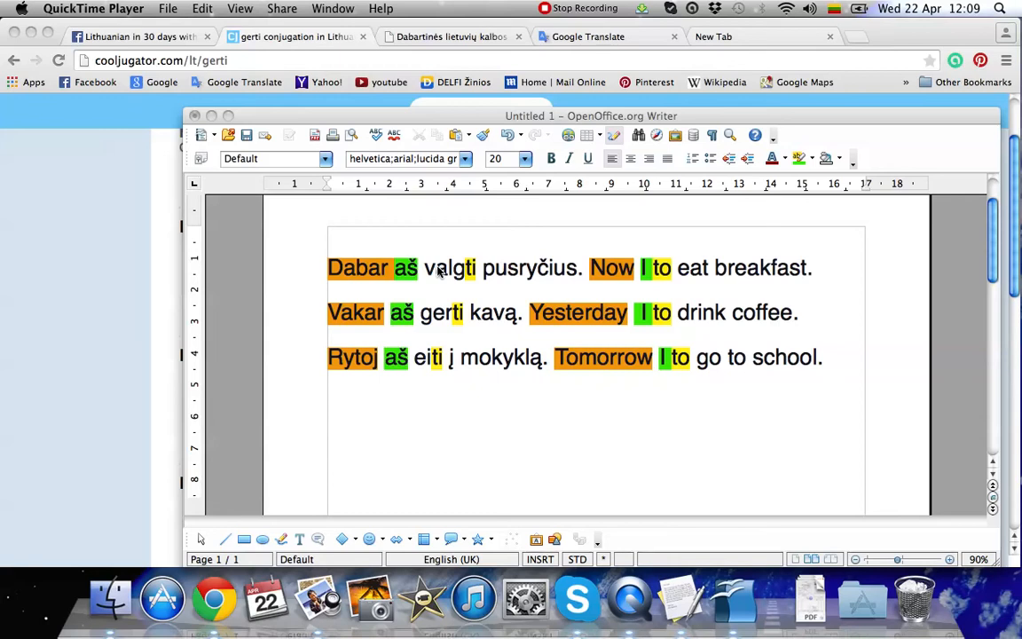
pyautogui.moveTo(635, 262)
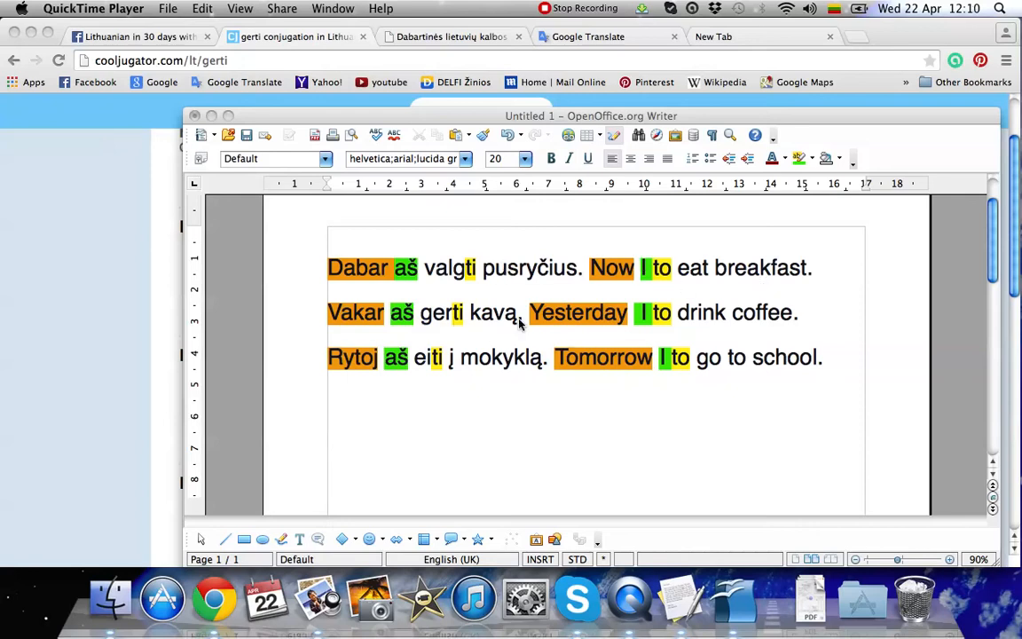
pyautogui.moveTo(666, 341)
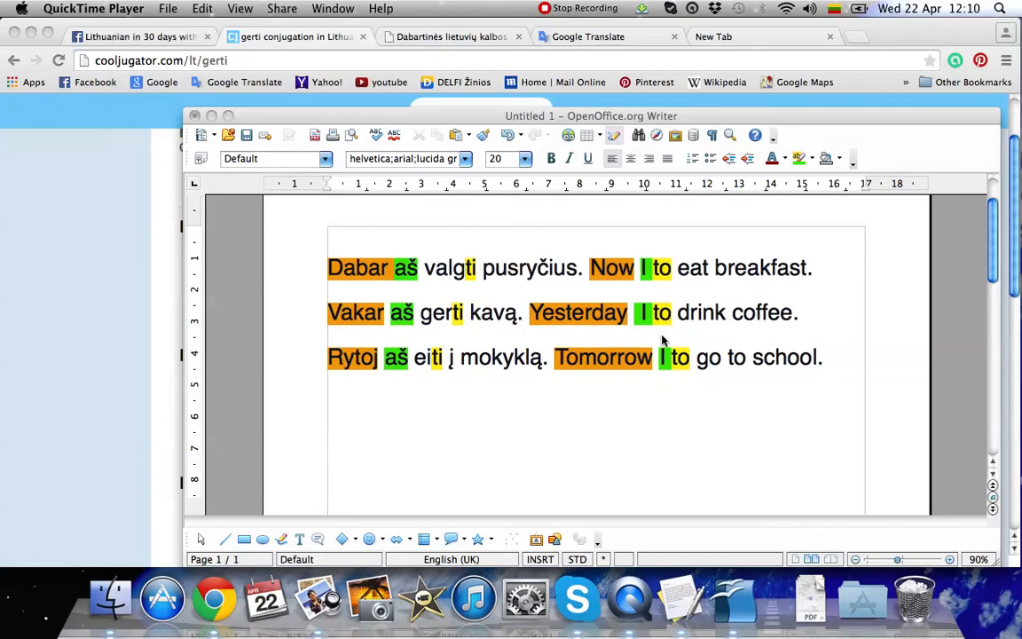
pyautogui.moveTo(594, 284)
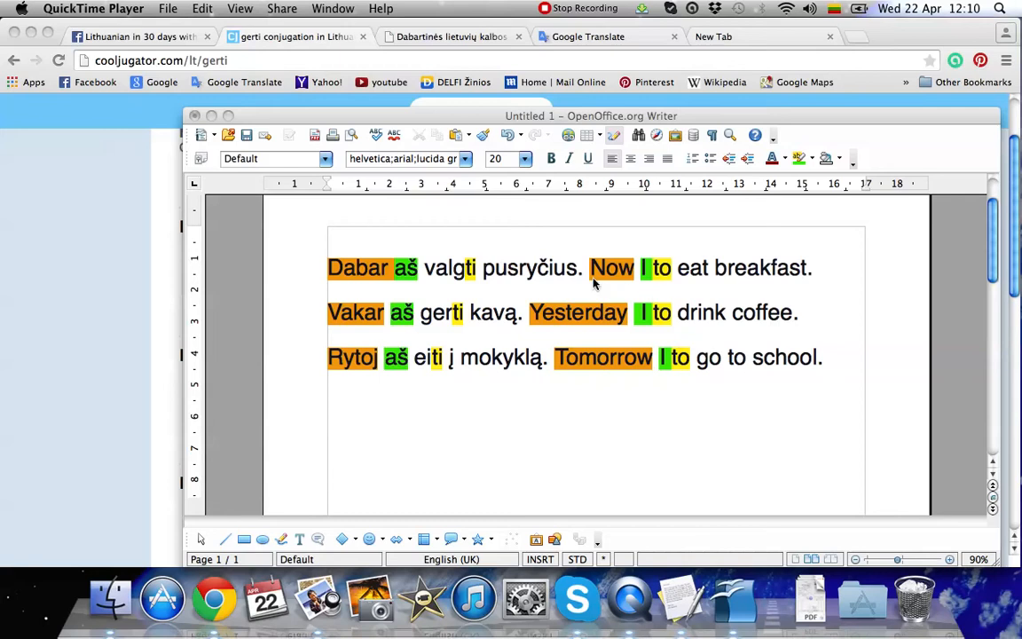
pyautogui.moveTo(807, 299)
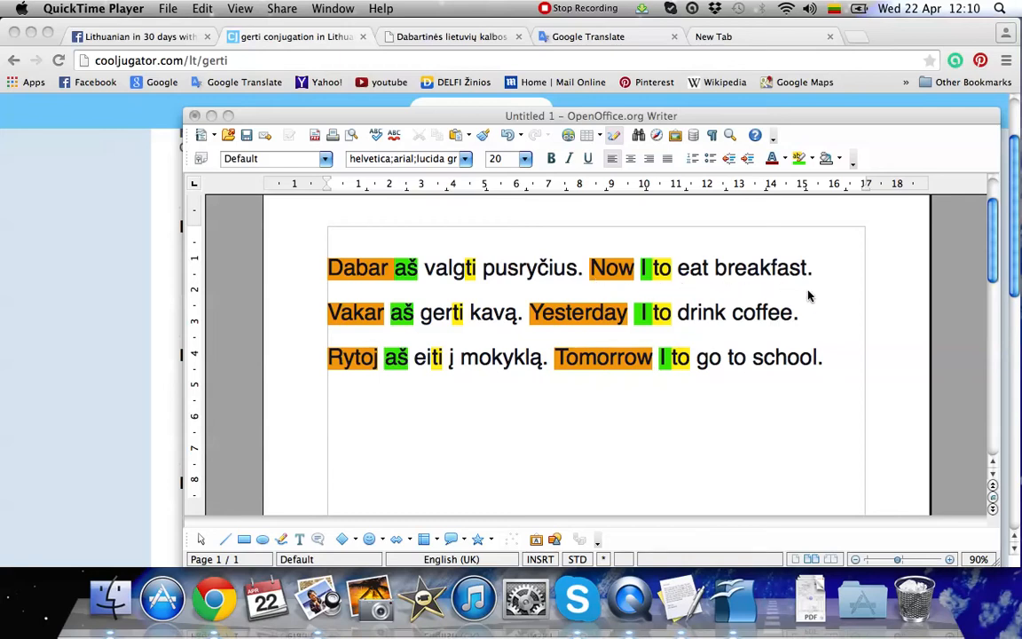
pyautogui.moveTo(657, 320)
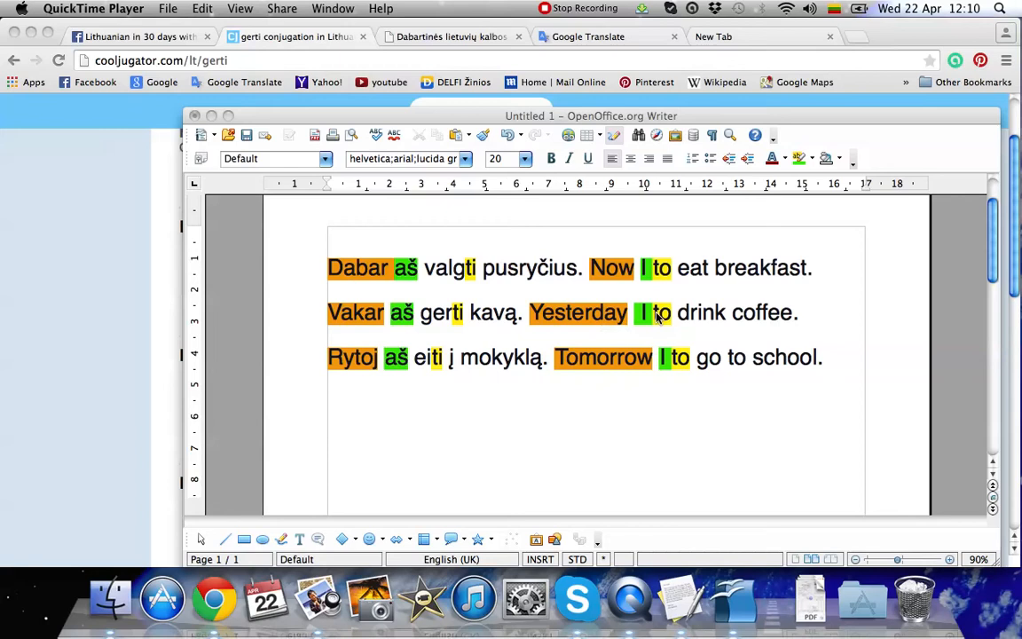
pyautogui.moveTo(594, 383)
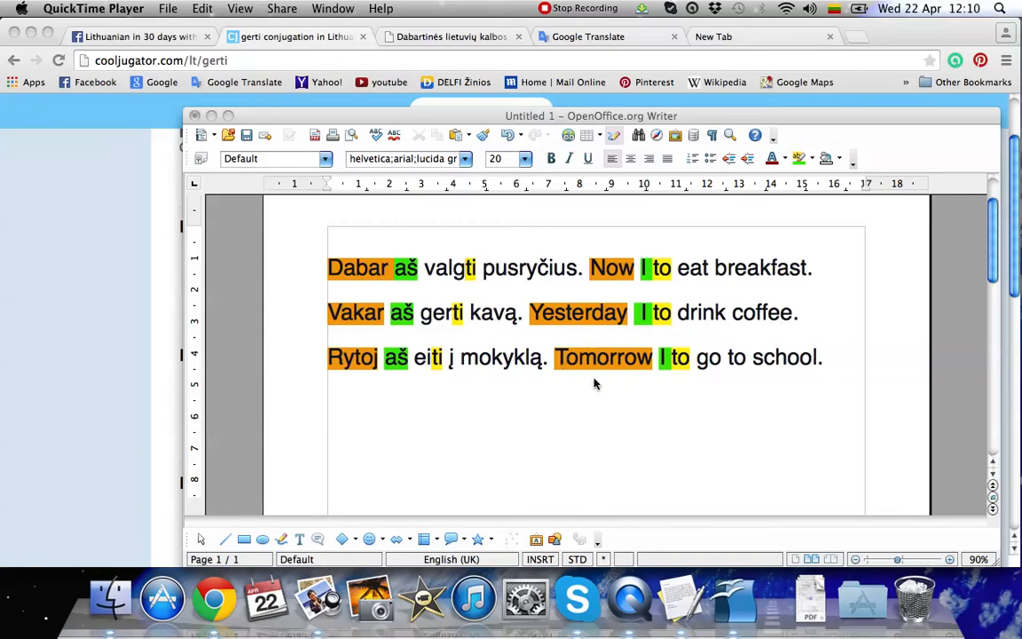
pyautogui.moveTo(809, 377)
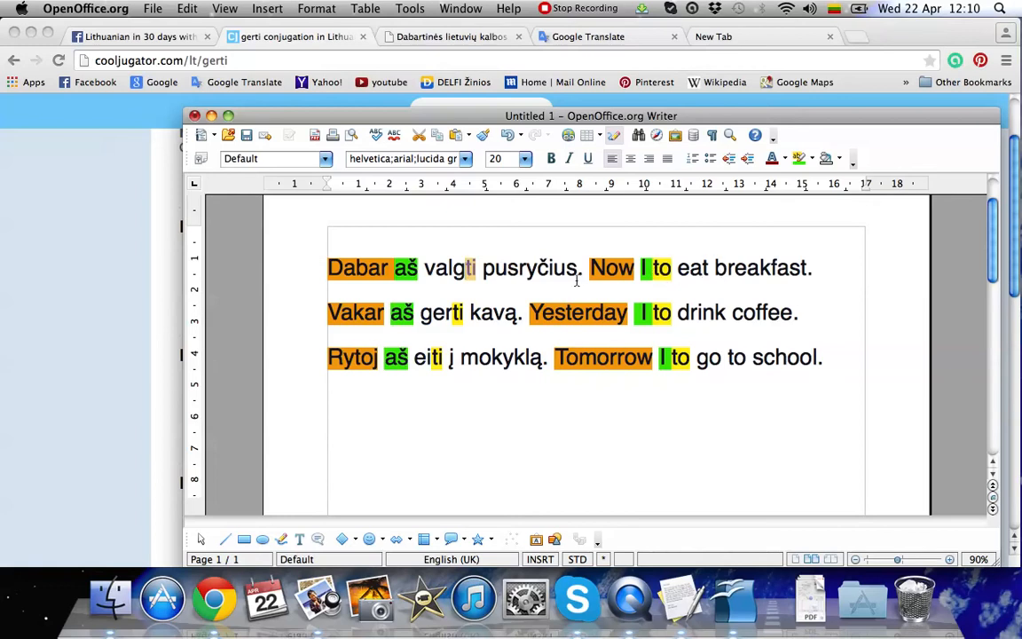
pyautogui.moveTo(668, 318)
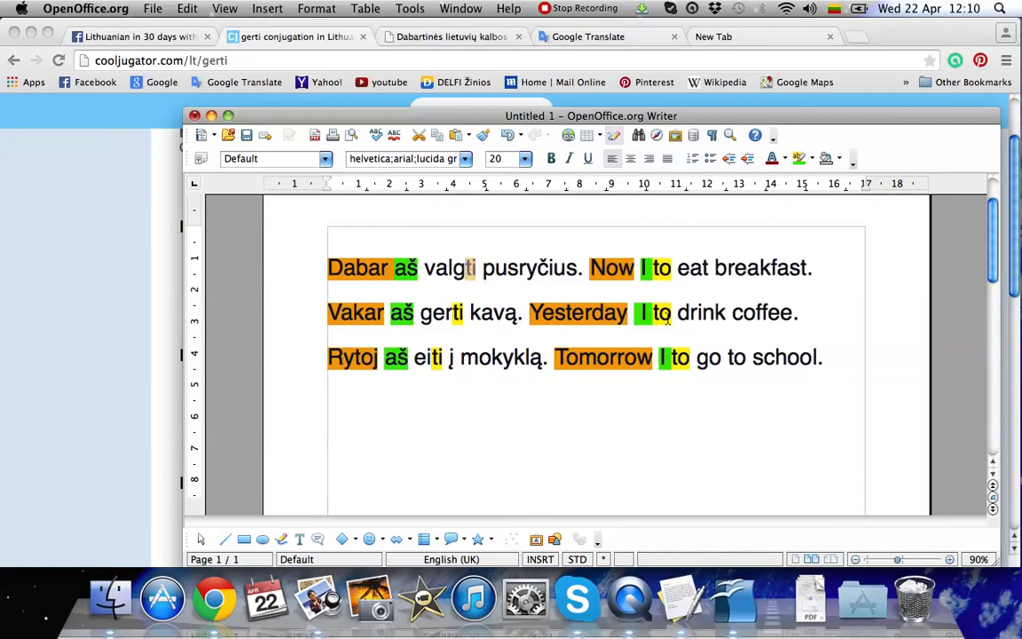
pyautogui.moveTo(470, 327)
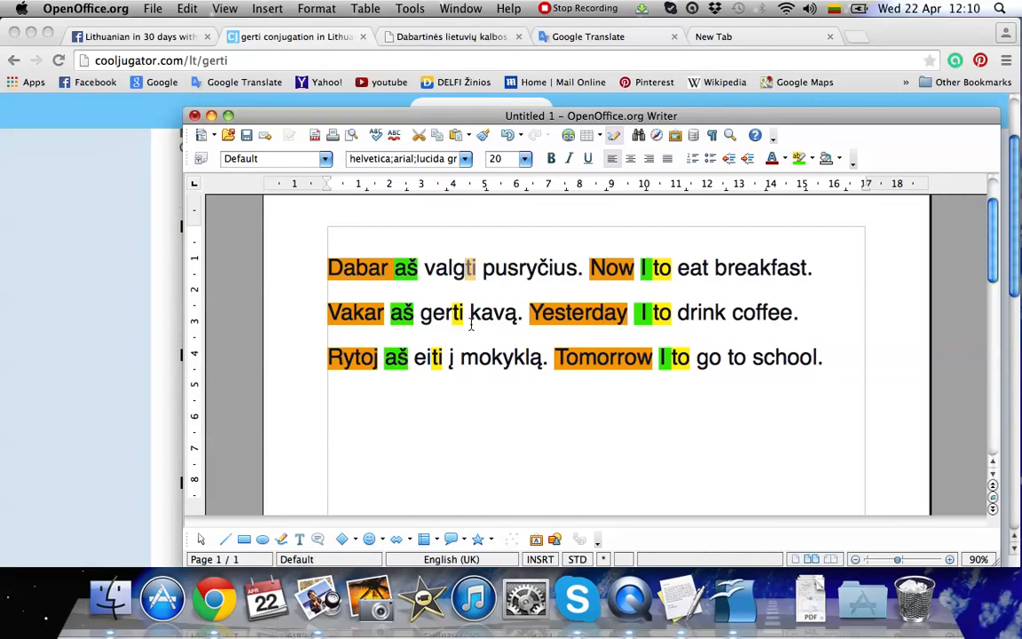
pyautogui.moveTo(444, 372)
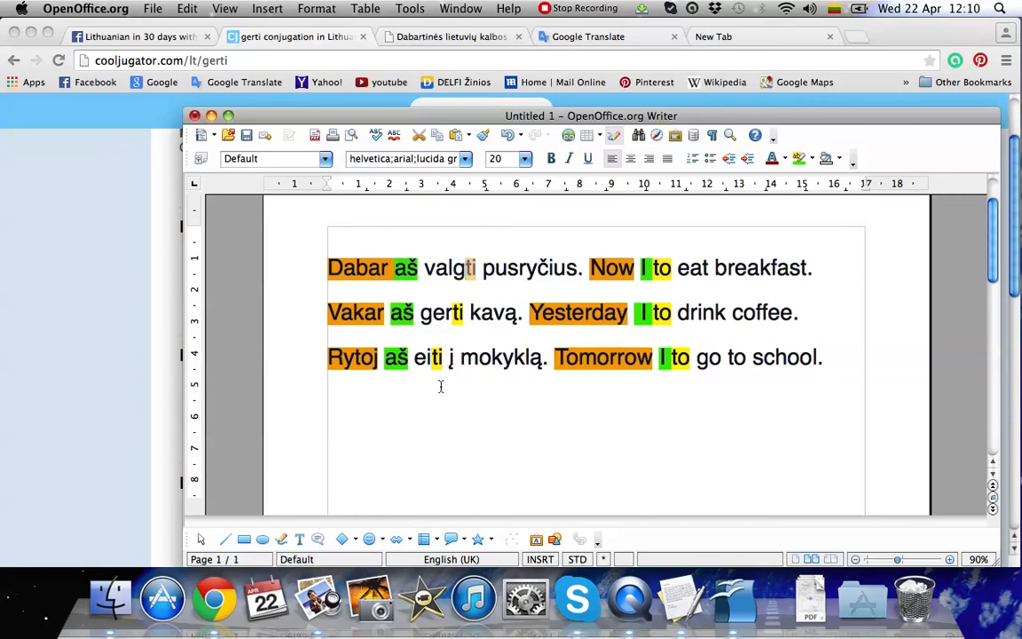
pyautogui.moveTo(572, 415)
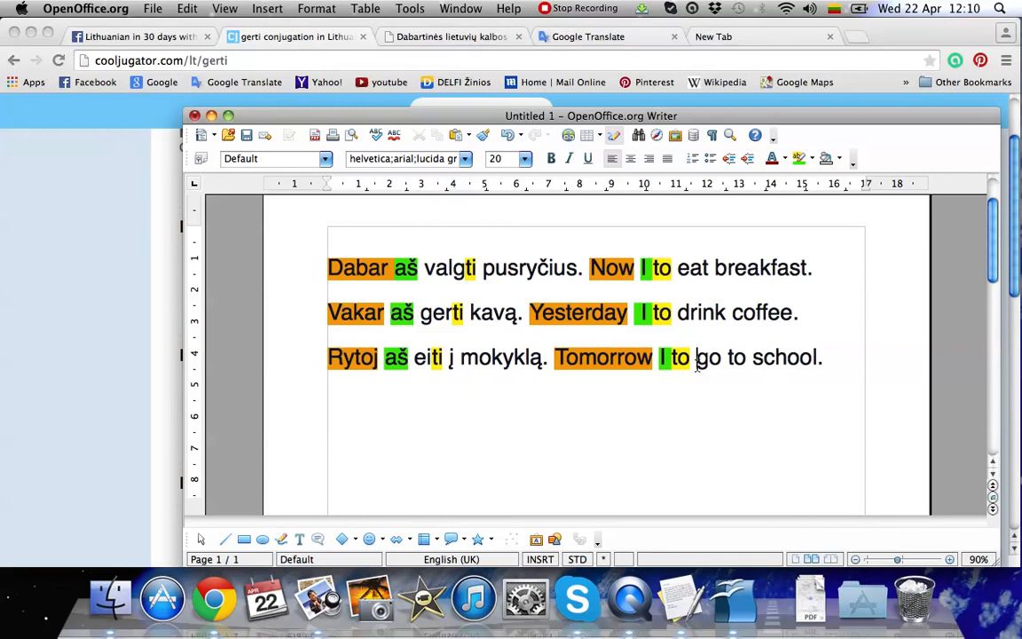
pyautogui.moveTo(685, 428)
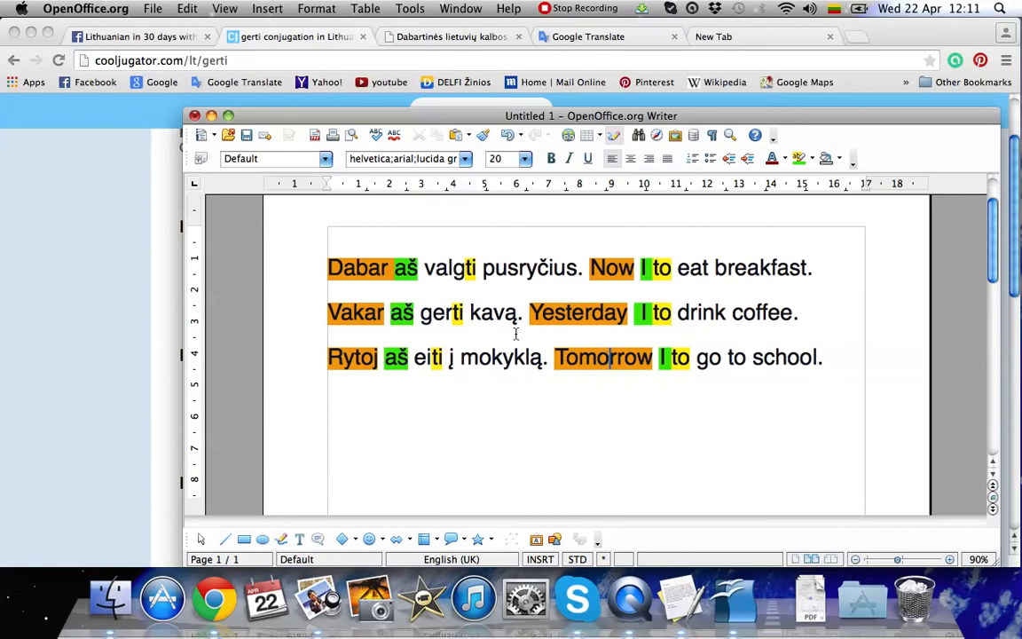
pyautogui.moveTo(777, 279)
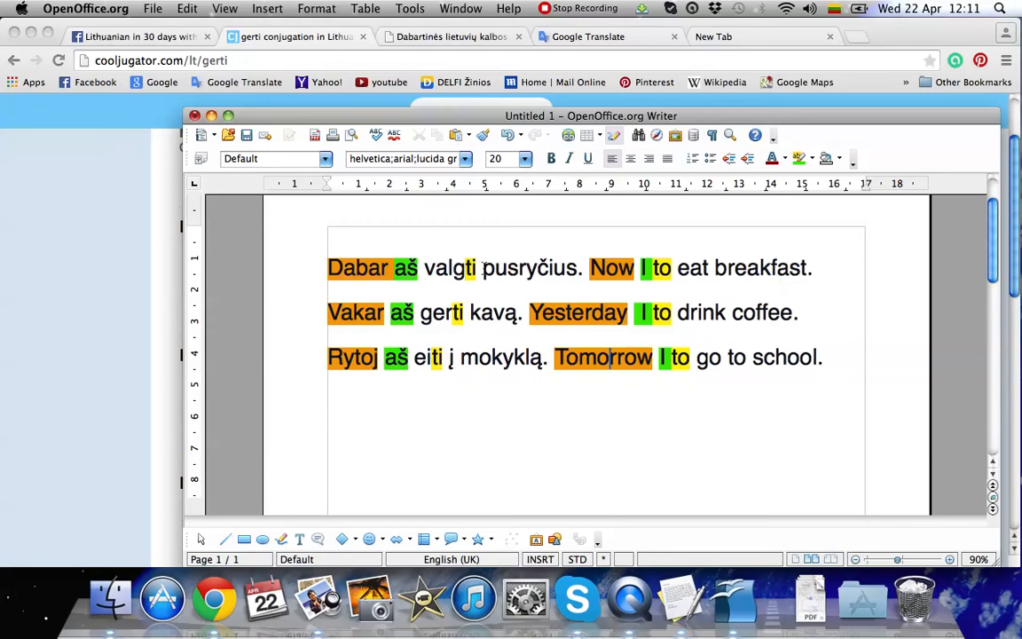
pyautogui.moveTo(731, 334)
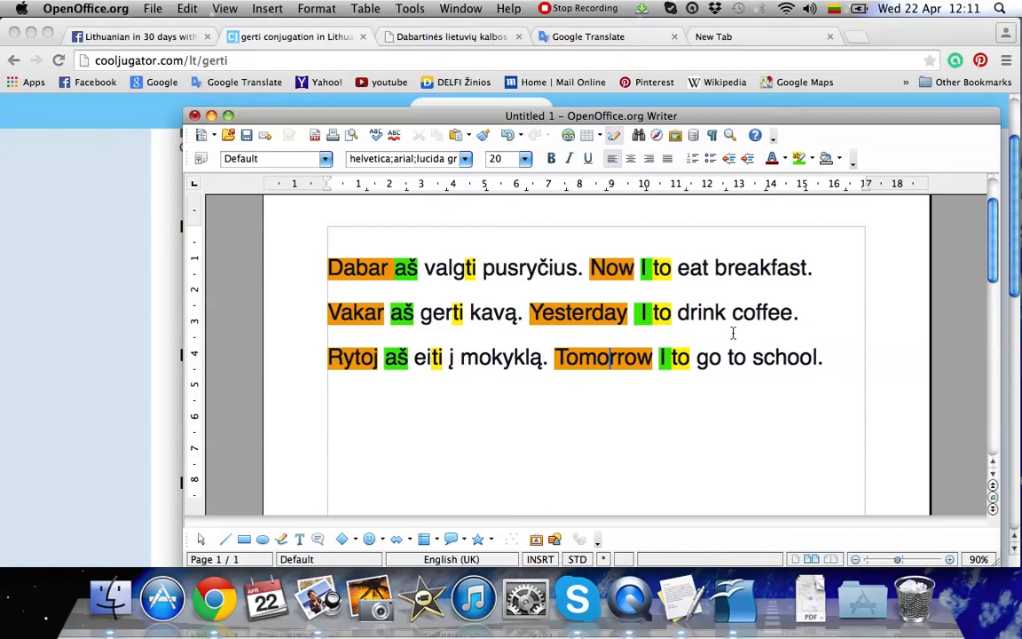
pyautogui.moveTo(786, 371)
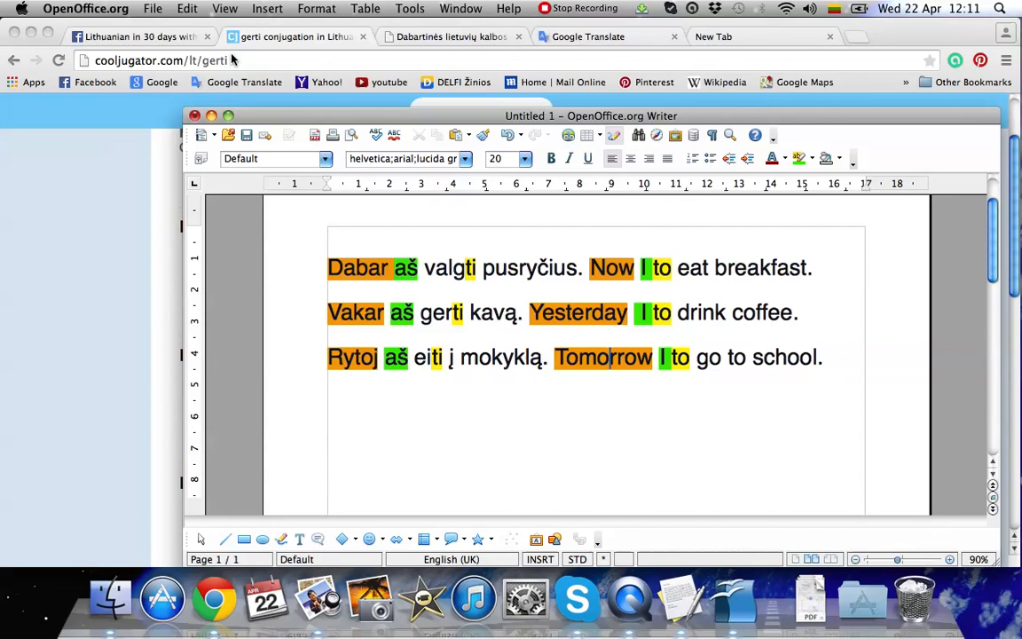
pyautogui.moveTo(116, 238)
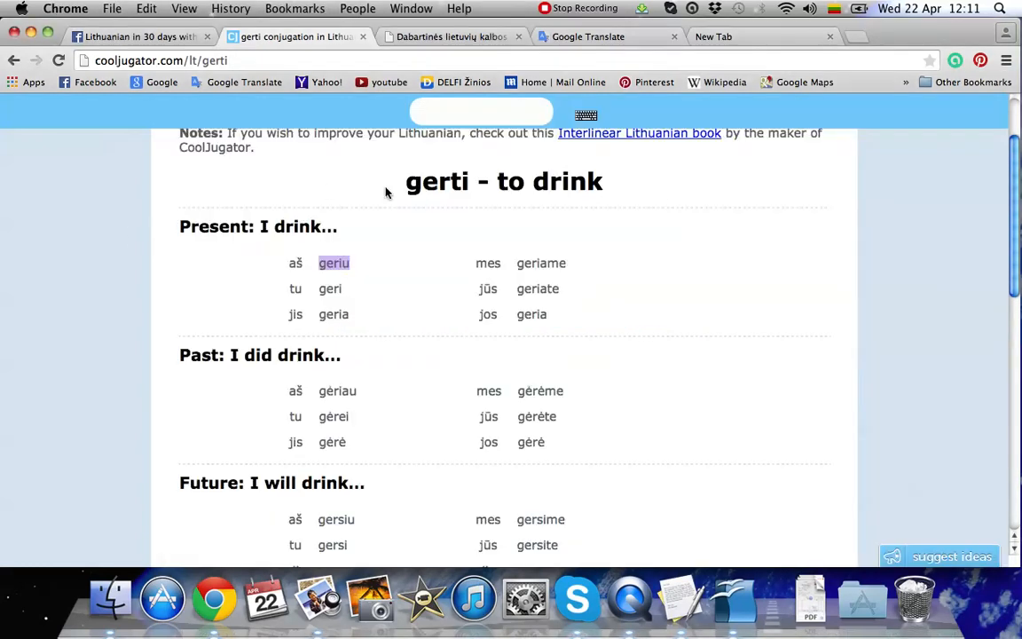
# Search valgyti in Cooljugator and select the Present: I eat… row showing aš valgau.
pyautogui.write('v')
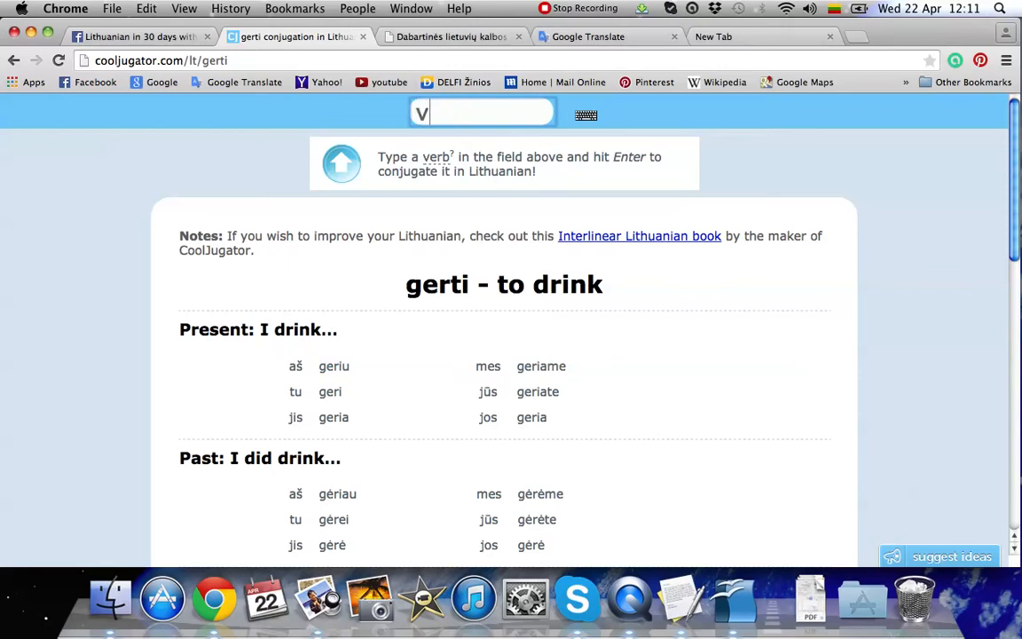
pyautogui.write('algyti')
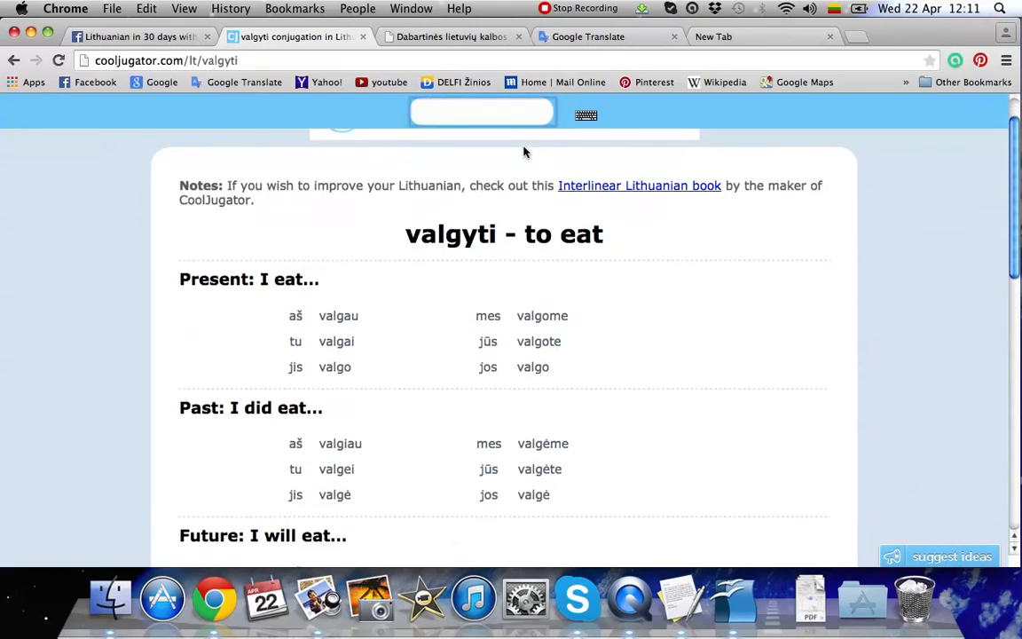
pyautogui.scroll(-3)
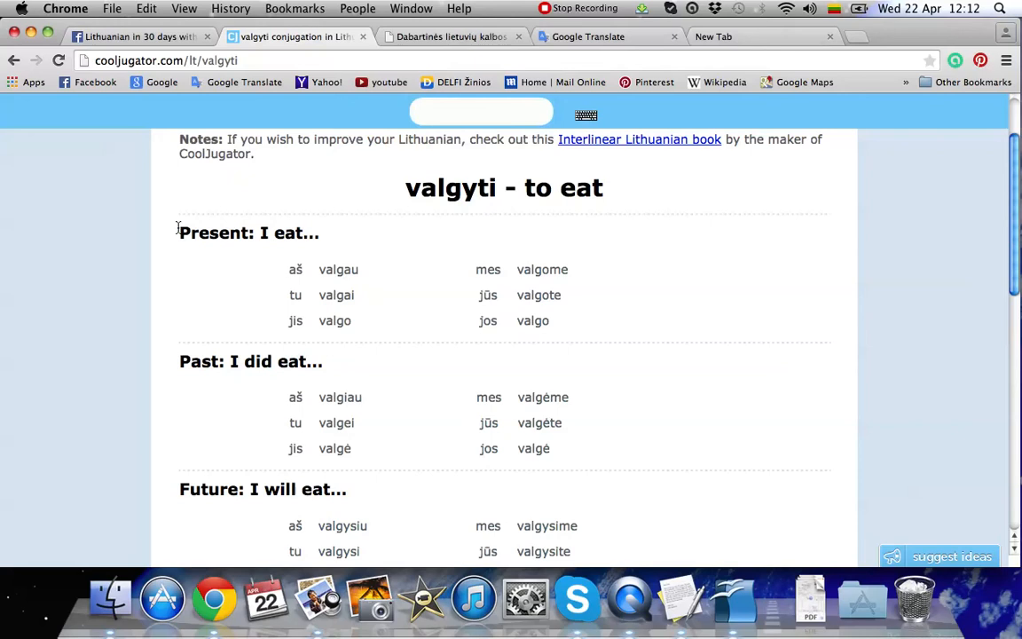
pyautogui.moveTo(178, 227); pyautogui.dragTo(646, 326)
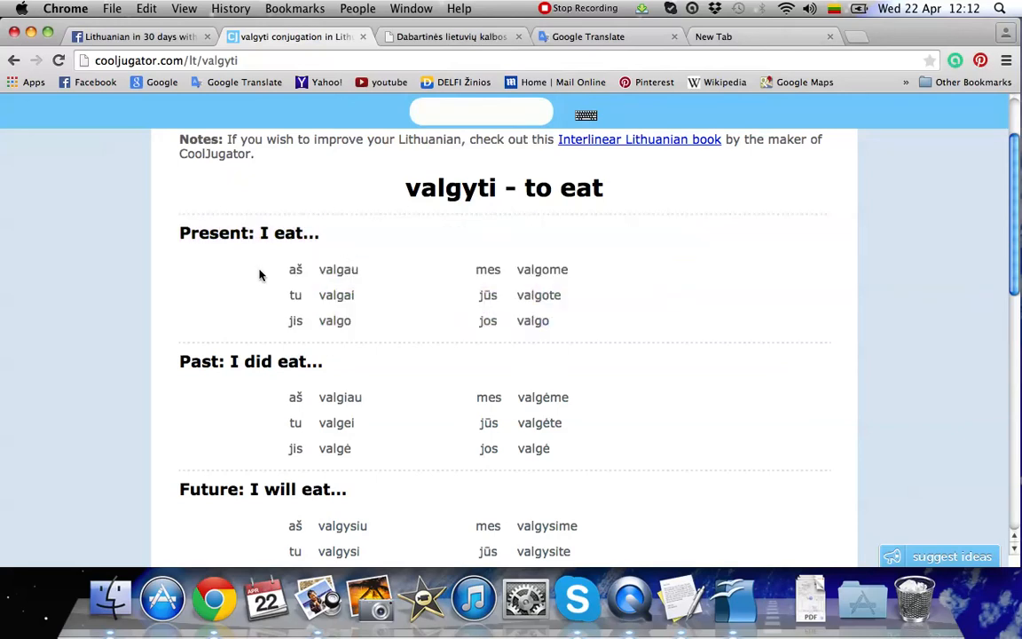
pyautogui.moveTo(266, 270)
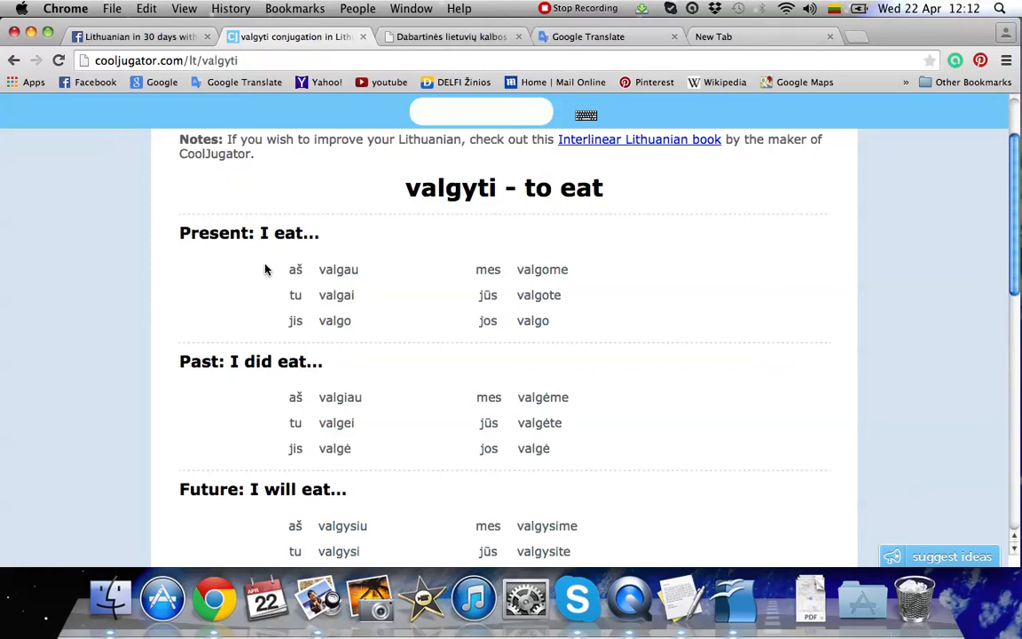
pyautogui.moveTo(263, 266)
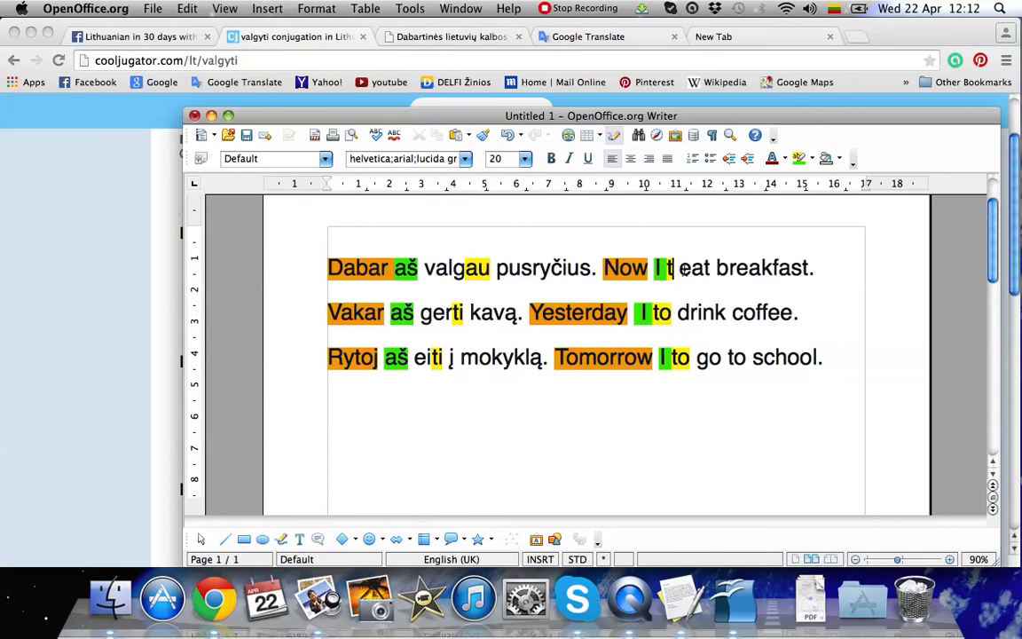
# Reword the first translation to 'Now I am eating breakfast.'.
pyautogui.write('am')
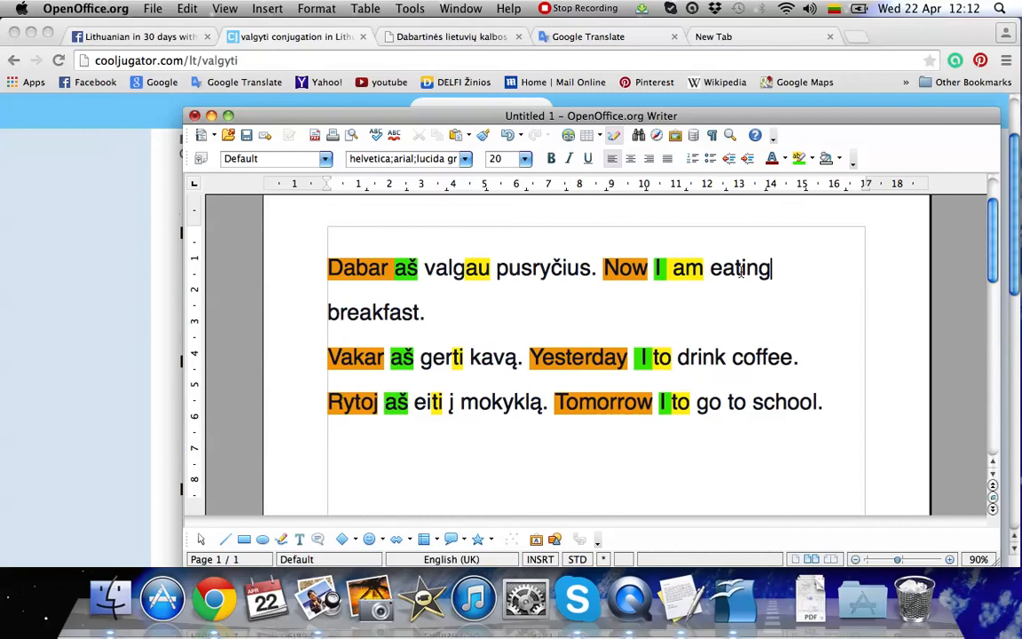
pyautogui.moveTo(309, 366)
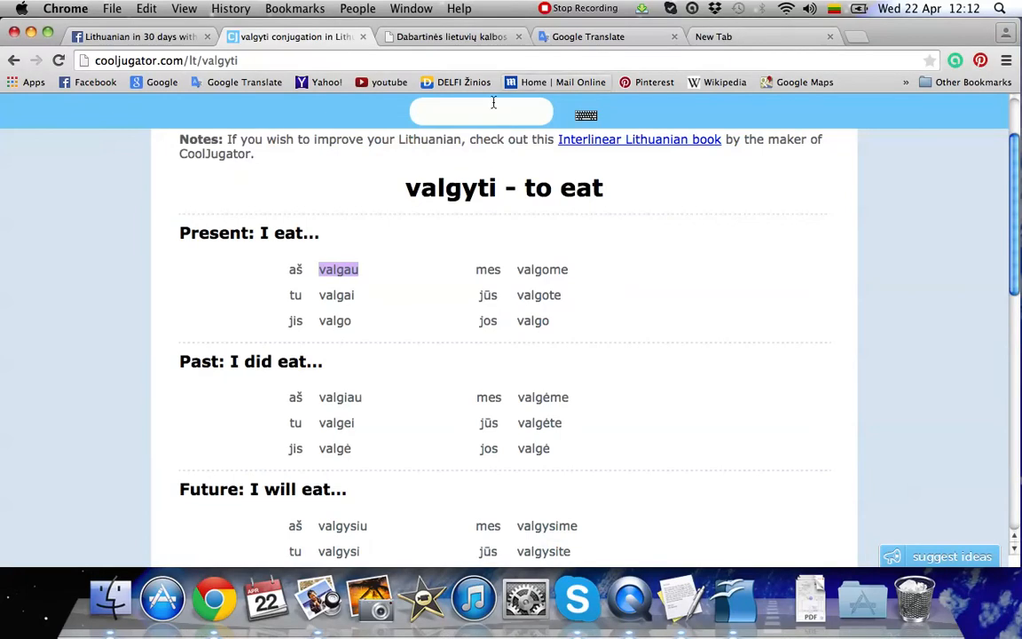
# Search gerti in Cooljugator and scroll to the Past: I did drink… table.
pyautogui.write('gerti')
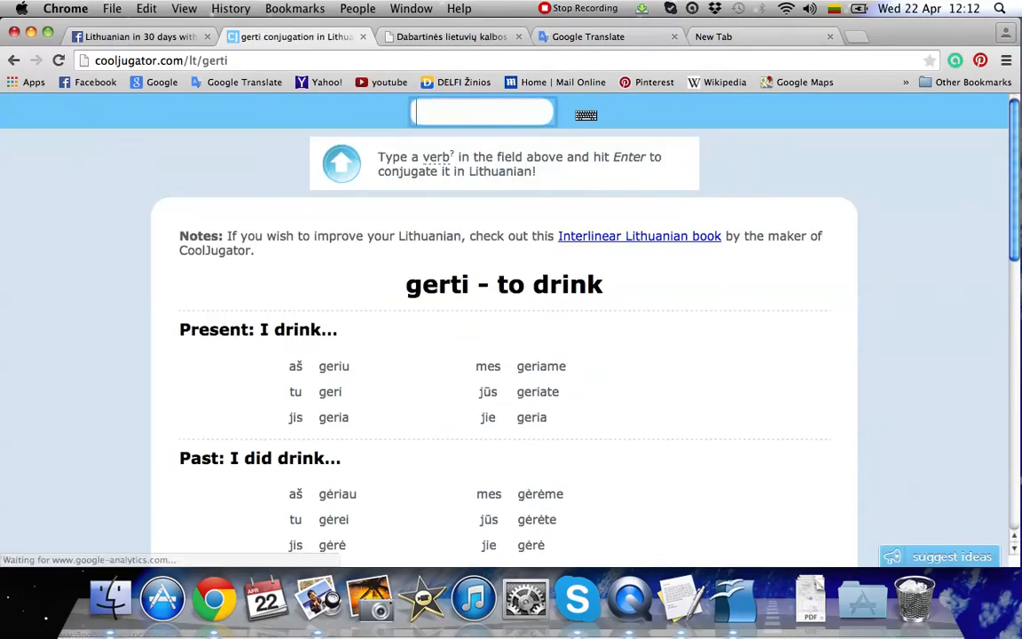
pyautogui.scroll(-3)
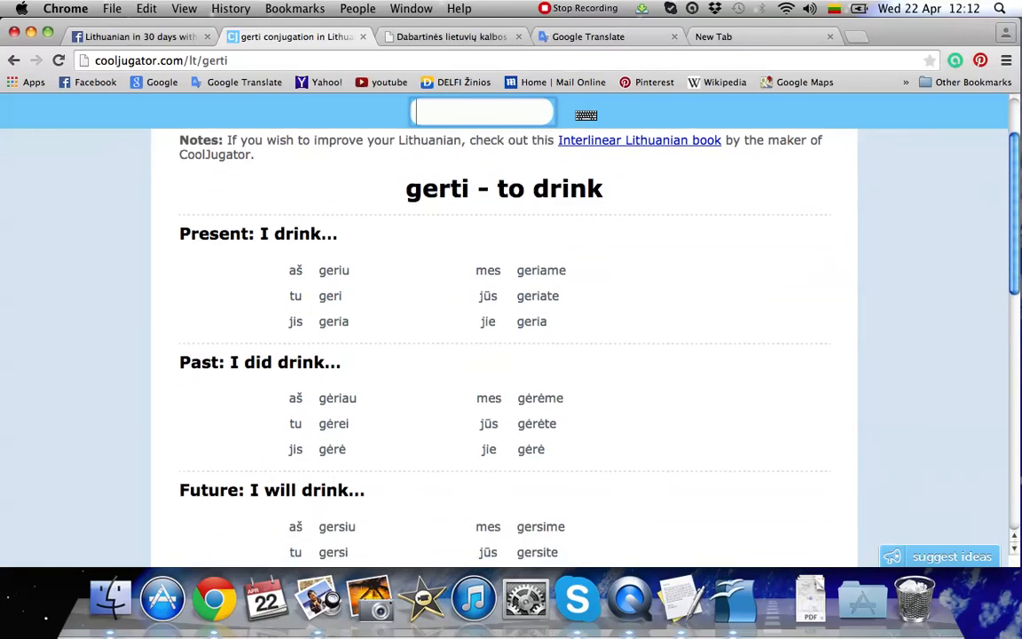
pyautogui.scroll(-3)
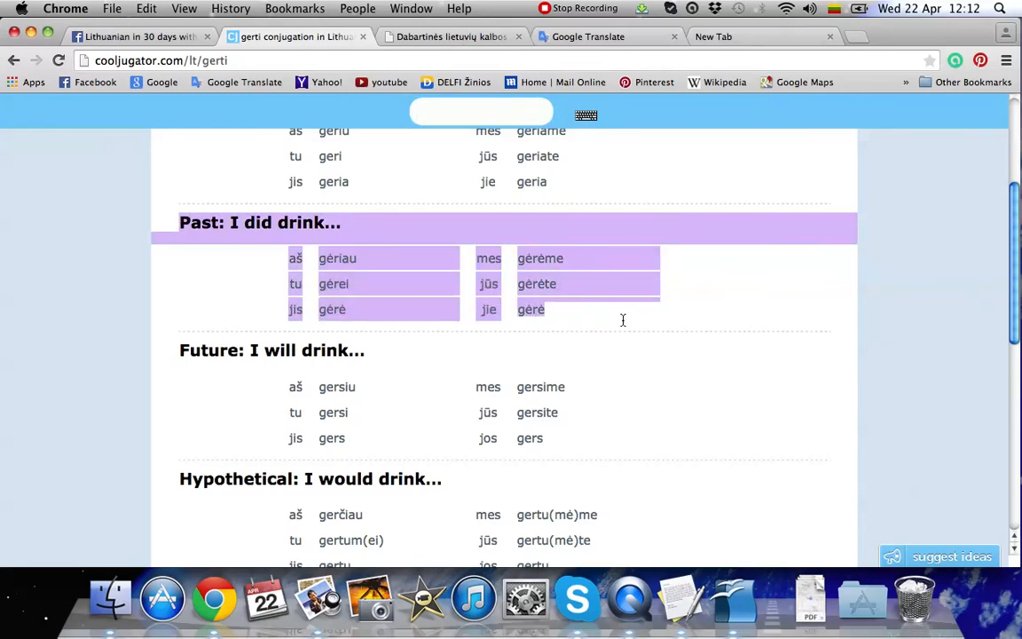
# Select the past form gėriau (aš gėriau) in the past-tense table.
pyautogui.click(256, 263)
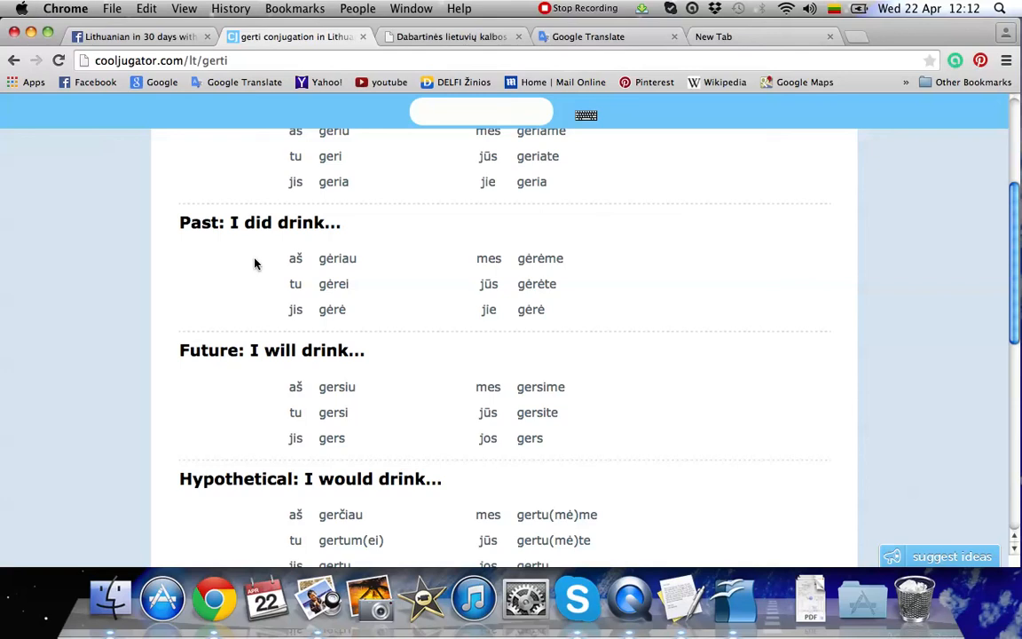
pyautogui.moveTo(287, 259); pyautogui.dragTo(372, 259)
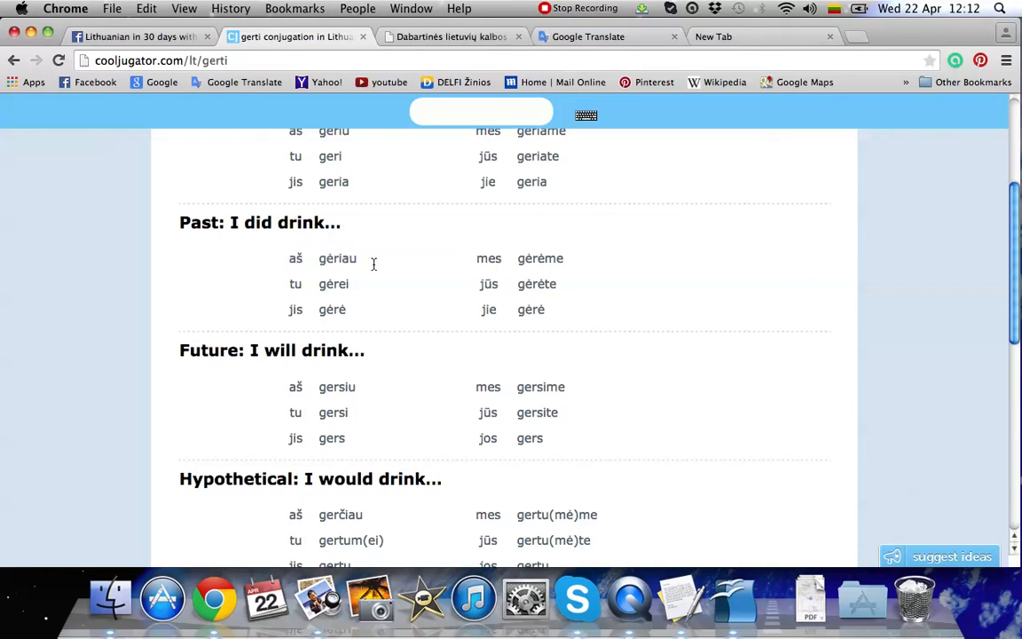
pyautogui.doubleClick(337, 259)
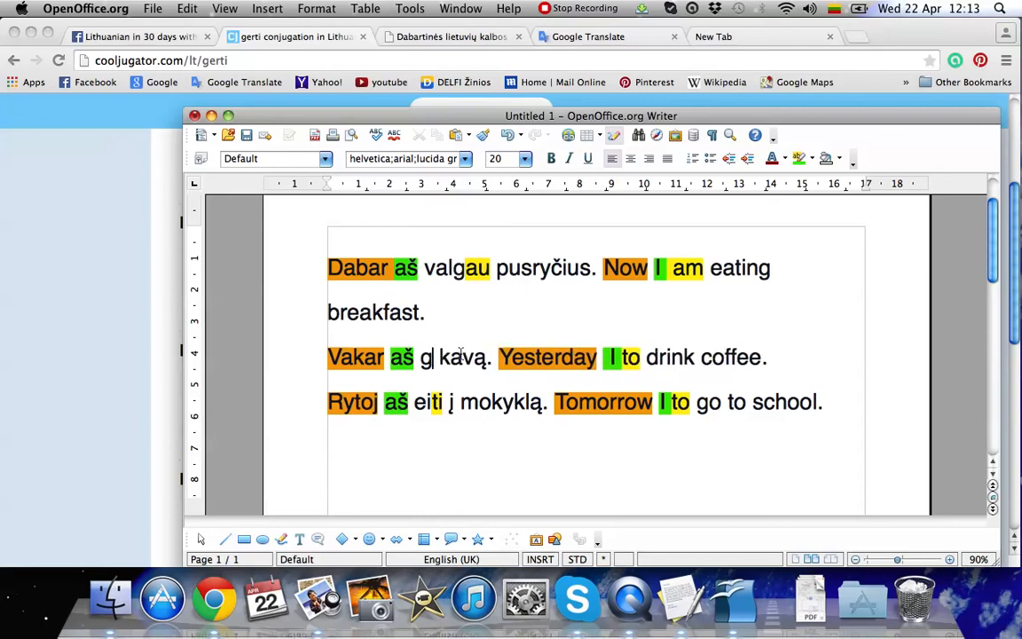
# Make the second sentence 'Vakar aš gėriau kavą.' with translation 'Yesterday I was drinking coffee.'.
pyautogui.write('ėriau')
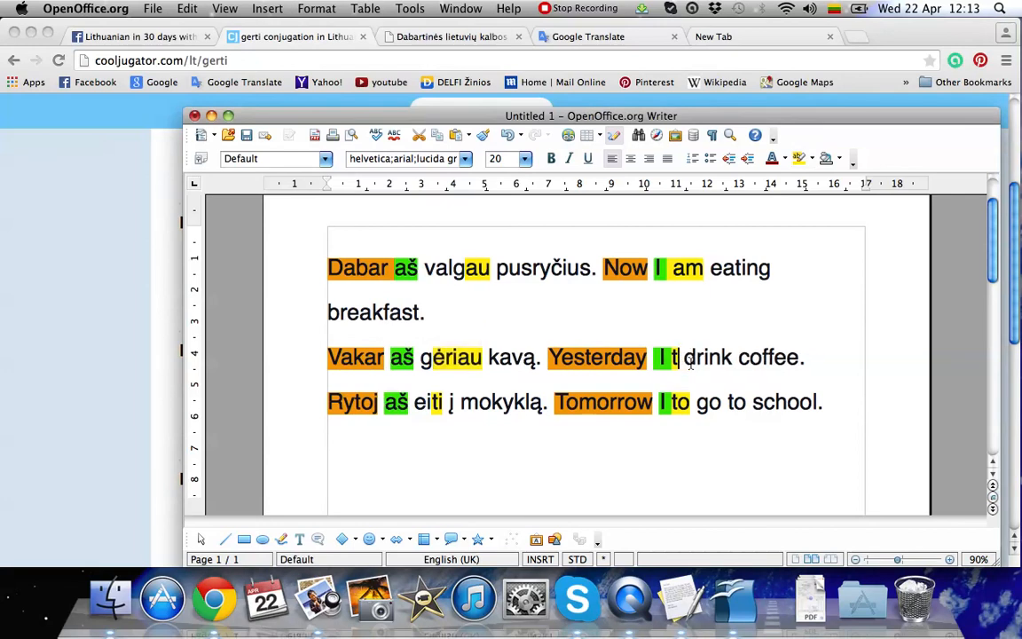
pyautogui.write('was')
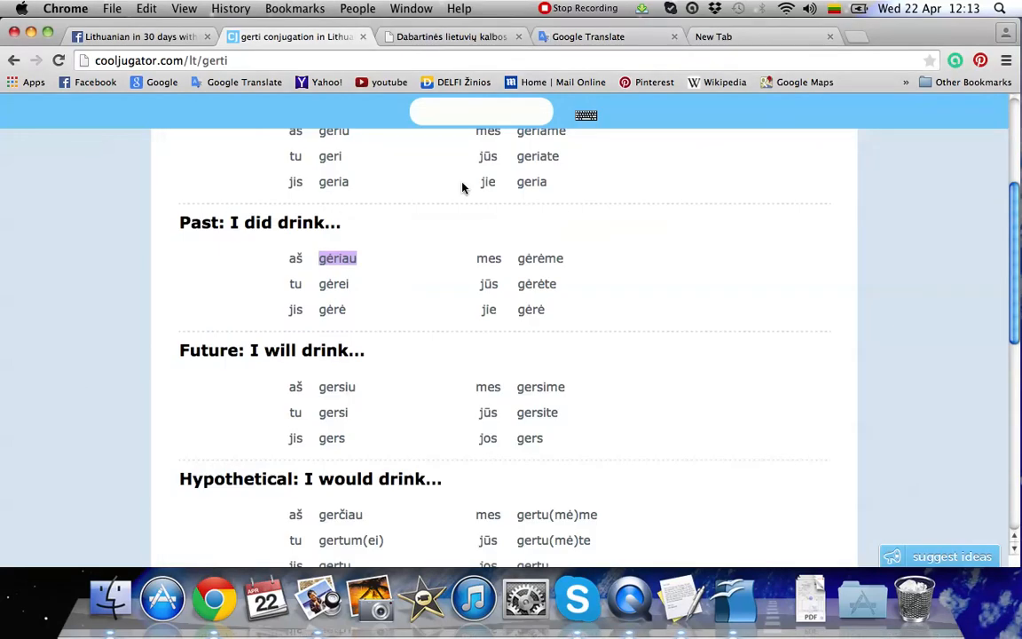
# Look up eiti in Cooljugator and scroll to the Future: I will go… table.
pyautogui.write('eiti')
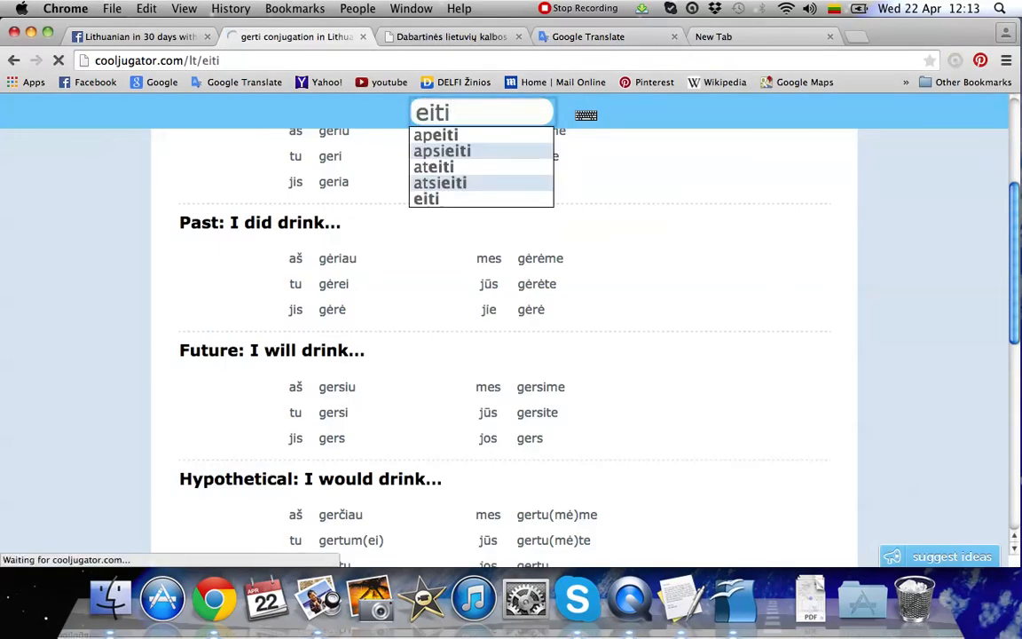
pyautogui.click(426, 199)
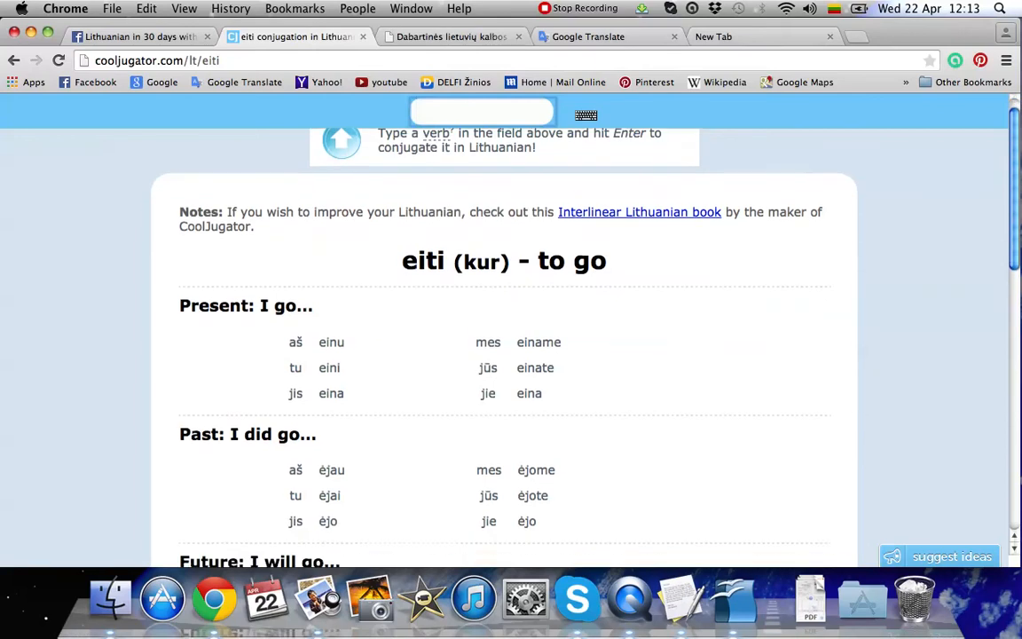
pyautogui.scroll(-3)
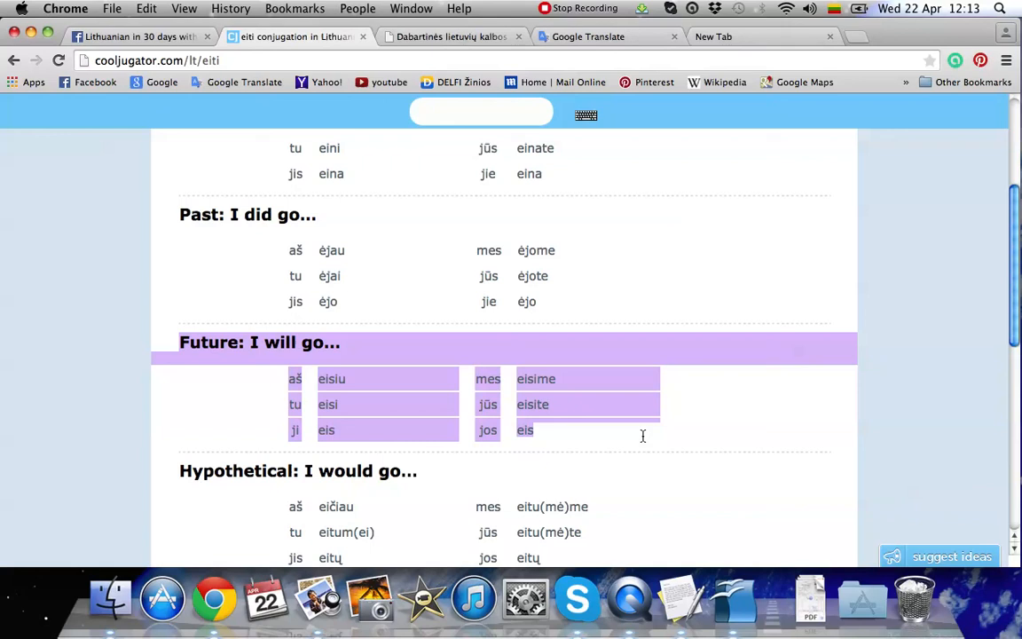
pyautogui.moveTo(319, 366)
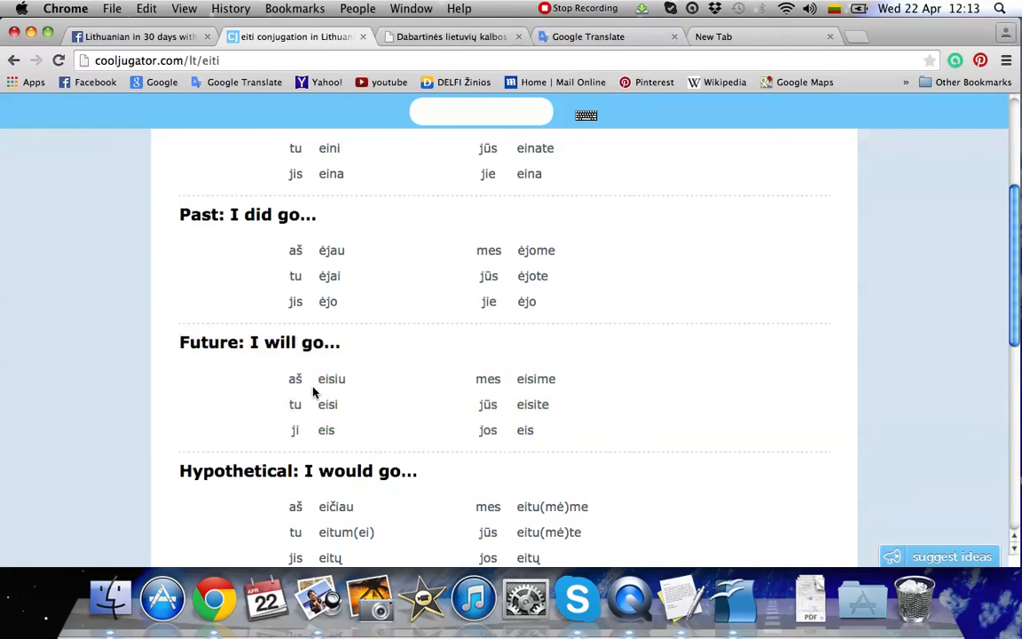
# Pick out the future form eisiu and return to the Writer document.
pyautogui.doubleClick(330, 380)
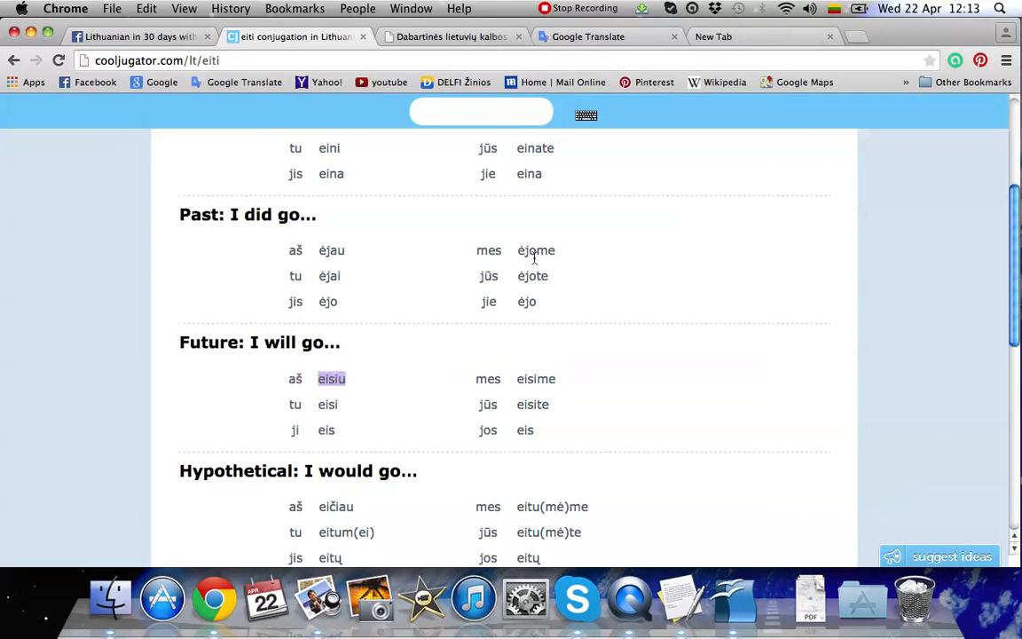
pyautogui.click(575, 598)
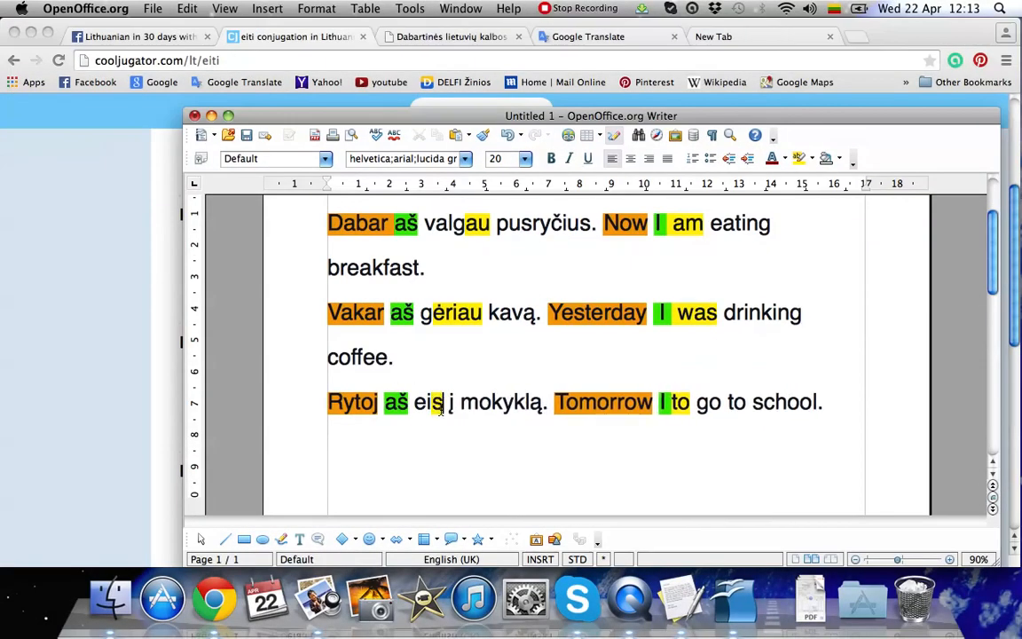
# Make the third sentence 'Rytoj aš eisiu į mokyklą.' with translation 'Tomorrow I will go to school.'.
pyautogui.write('iu')
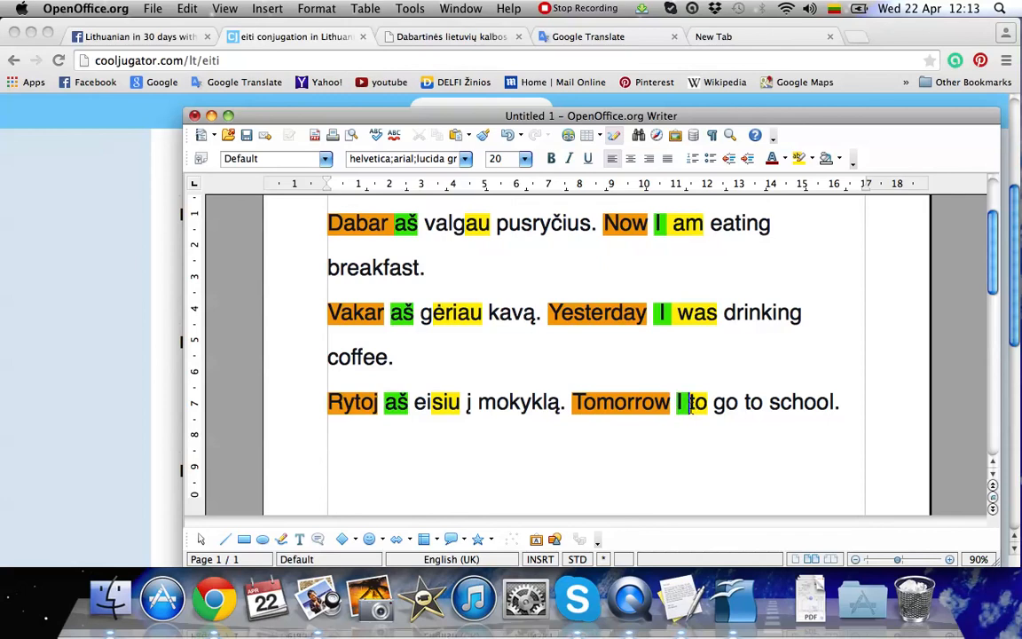
pyautogui.write('will')
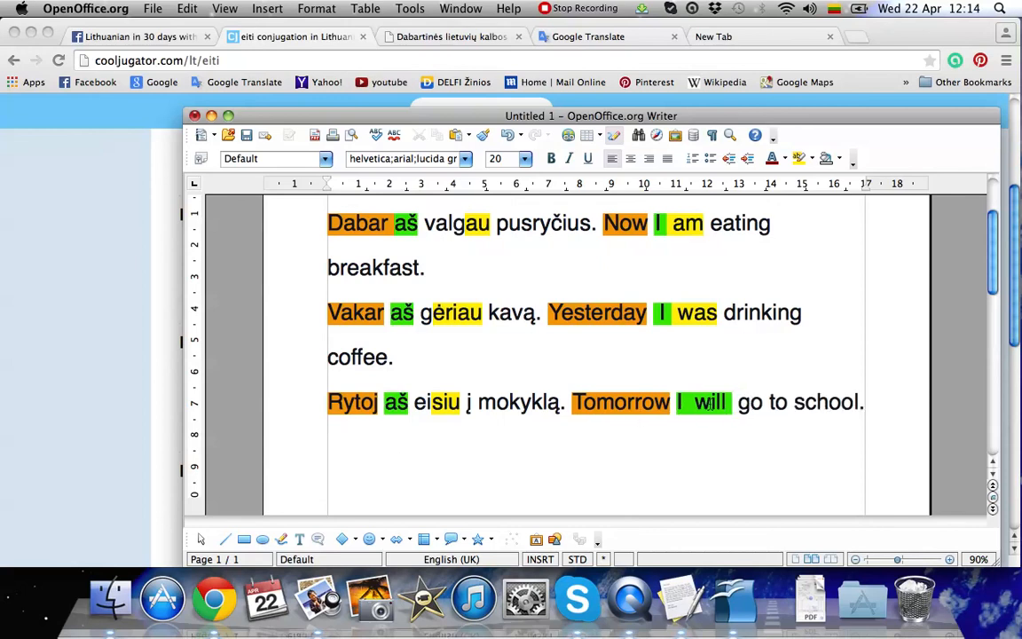
pyautogui.doubleClick(710, 401)
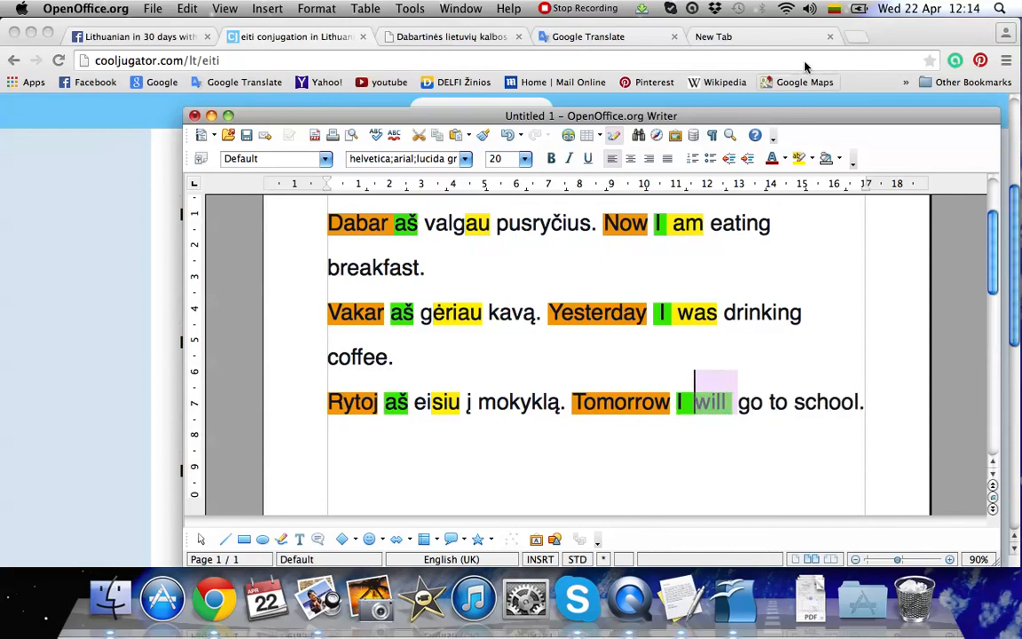
pyautogui.click(728, 401)
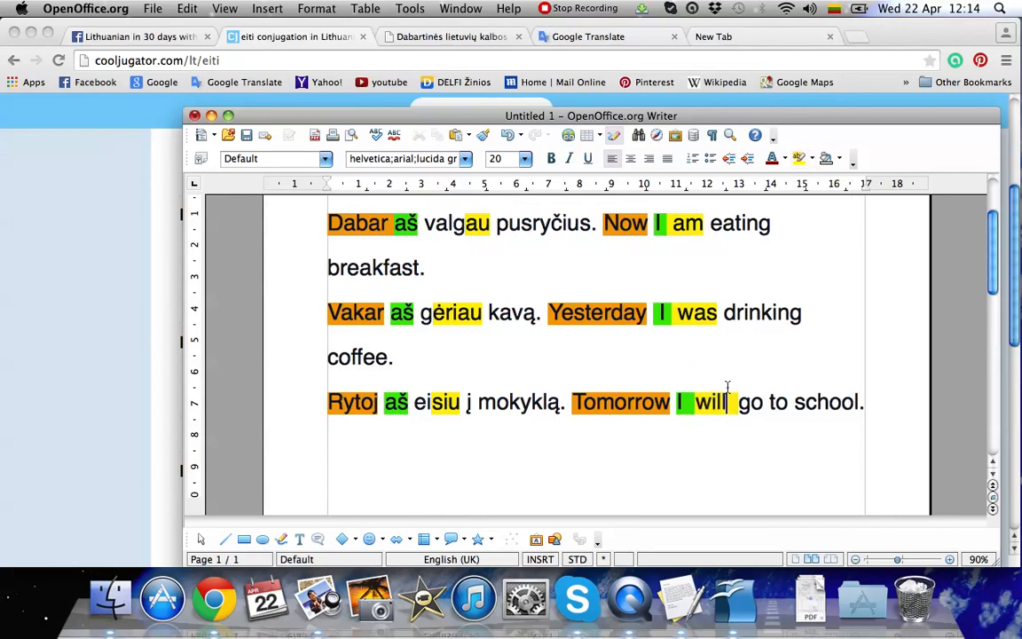